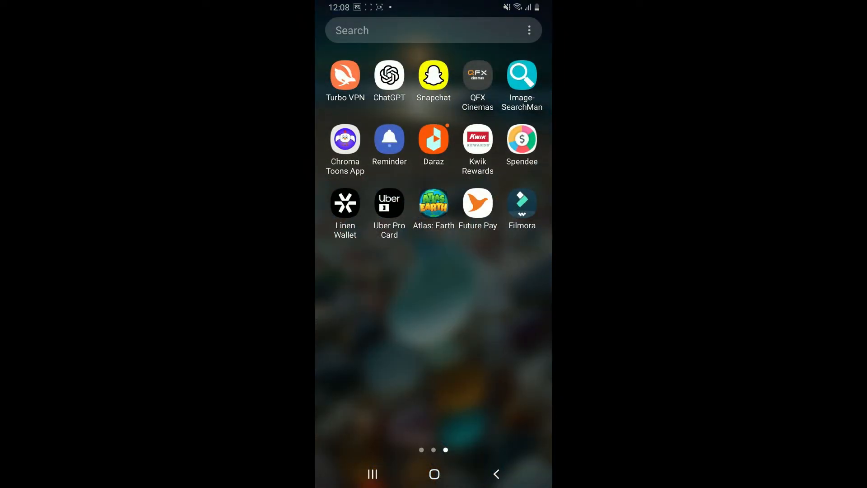
# Launch Filmora from the home screen and load the 14-second driving clip project
pyautogui.click(520, 202)
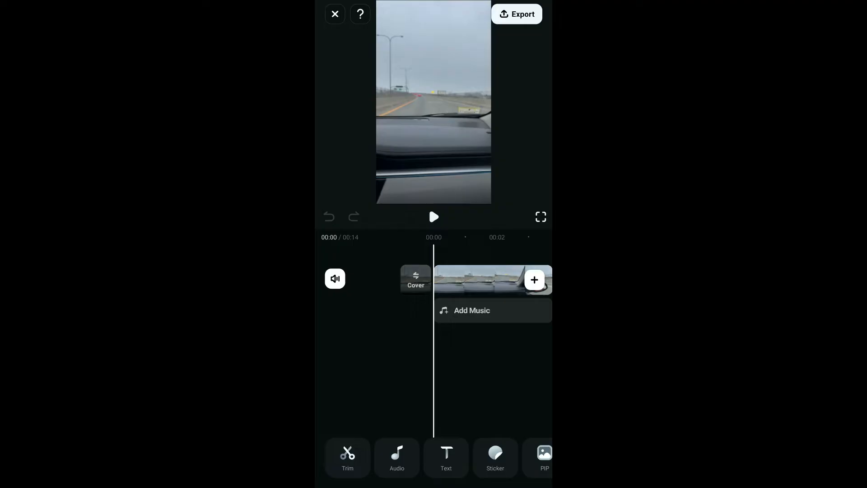
# Bring up the clip's speed panel at 1.0x (14.2 s), dismissing the curve tutorial
pyautogui.click(486, 279)
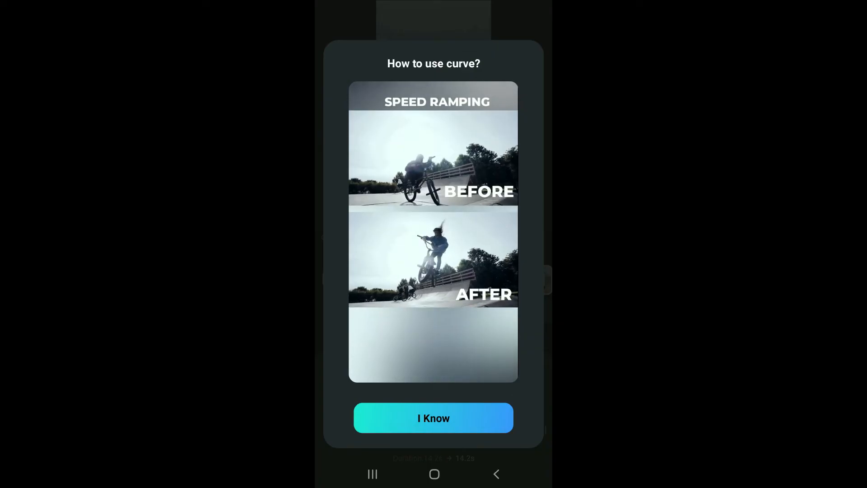
pyautogui.click(434, 417)
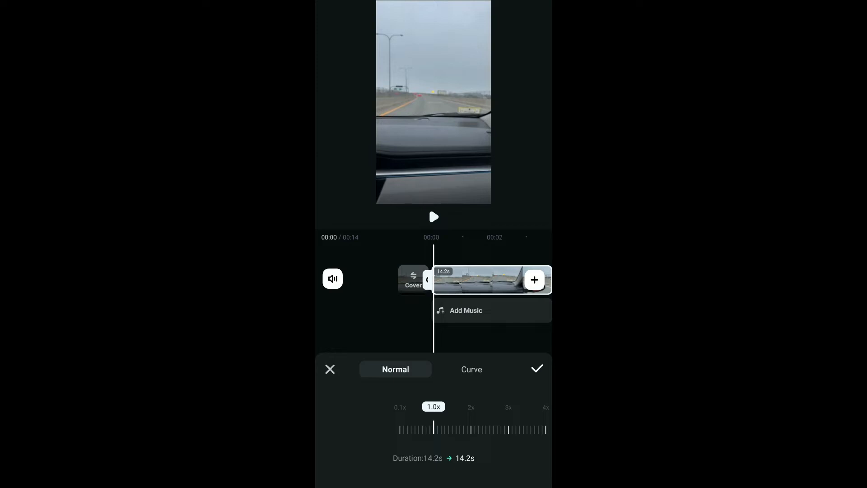
# Slow the clip to 0.5x, preview it, then reduce to 0.2x for about 71 seconds
pyautogui.moveTo(434, 427); pyautogui.dragTo(425, 427)
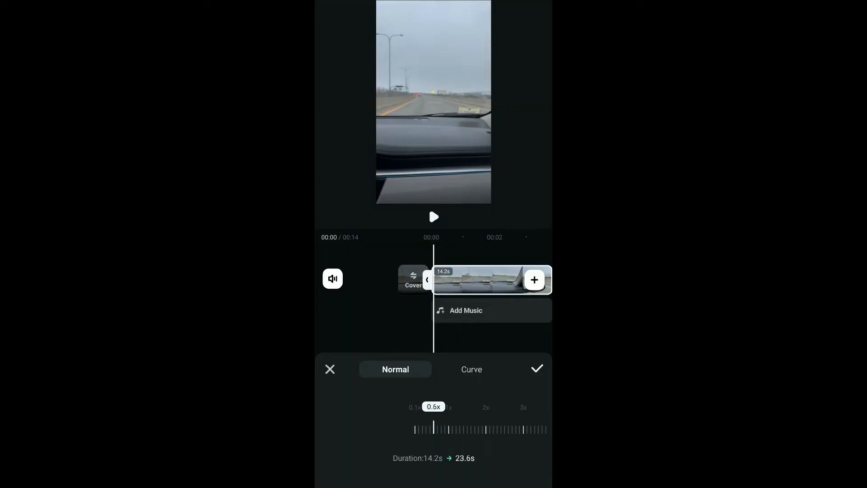
pyautogui.moveTo(437, 426); pyautogui.dragTo(433, 426)
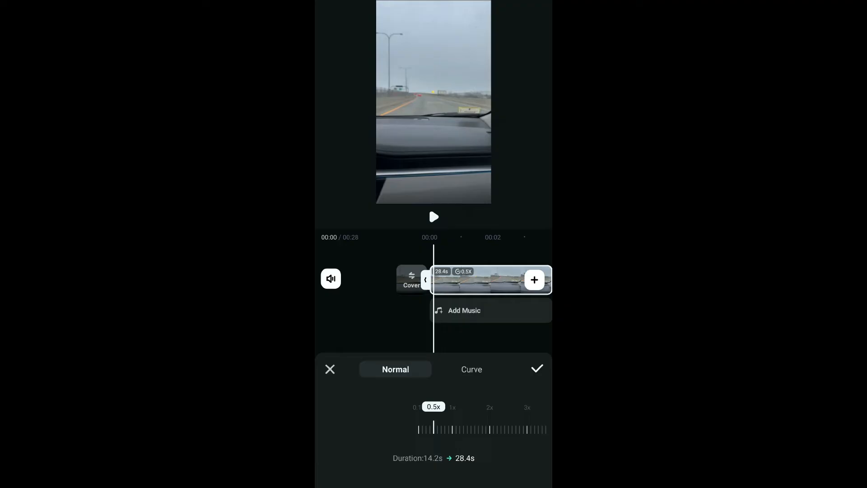
pyautogui.click(433, 217)
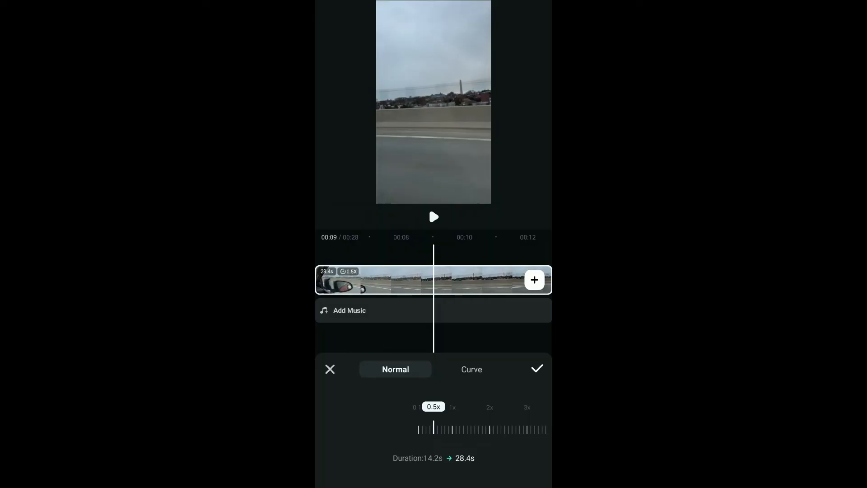
pyautogui.moveTo(434, 427); pyautogui.dragTo(434, 427)
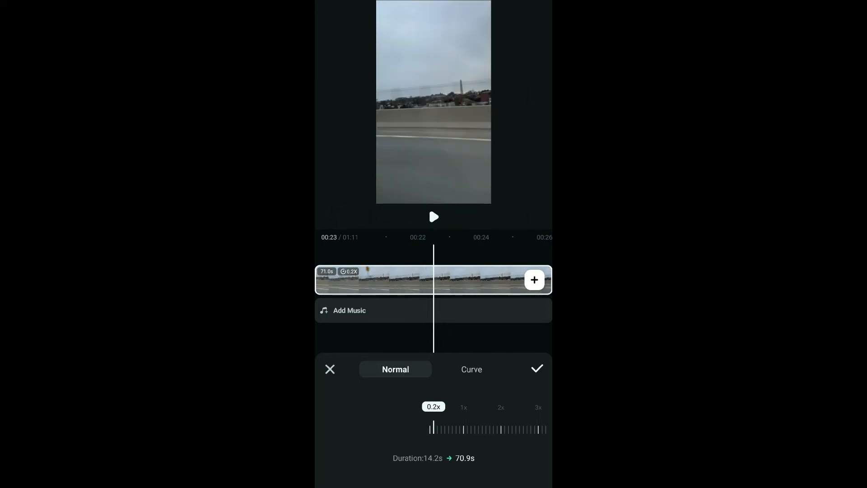
pyautogui.click(472, 368)
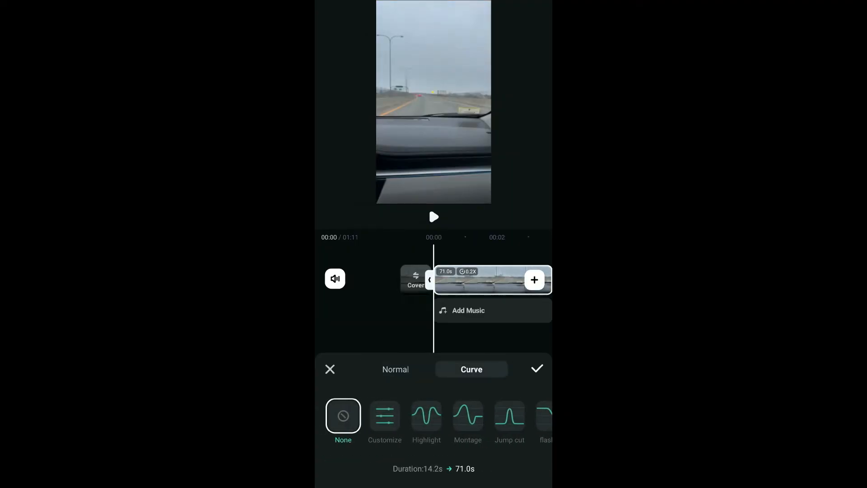
# Apply the Montage speed curve, shortening the clip to 9.5 seconds, and confirm the edit
pyautogui.click(467, 416)
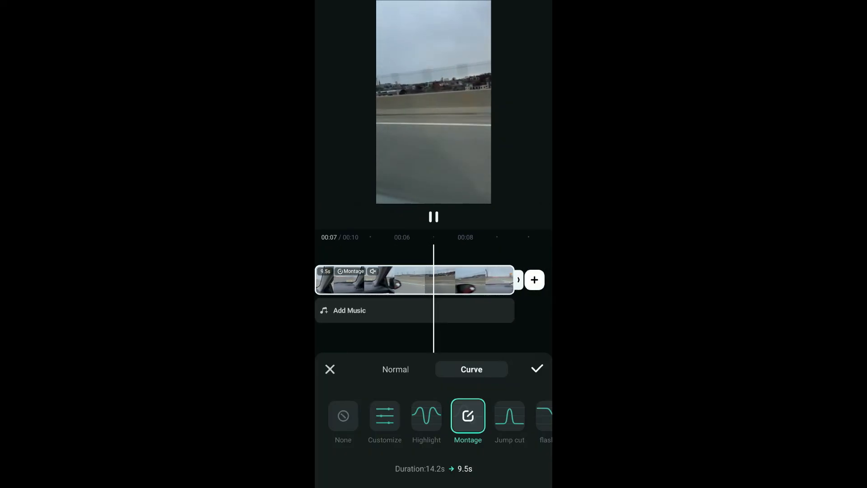
pyautogui.click(384, 420)
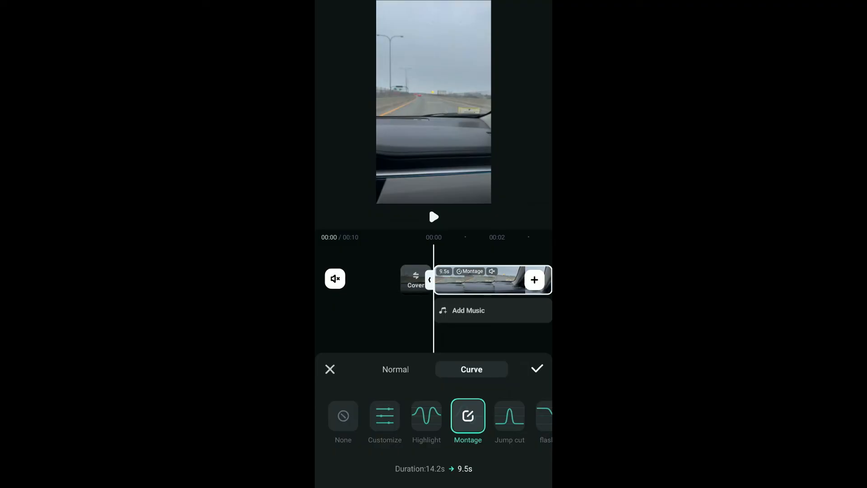
pyautogui.click(535, 368)
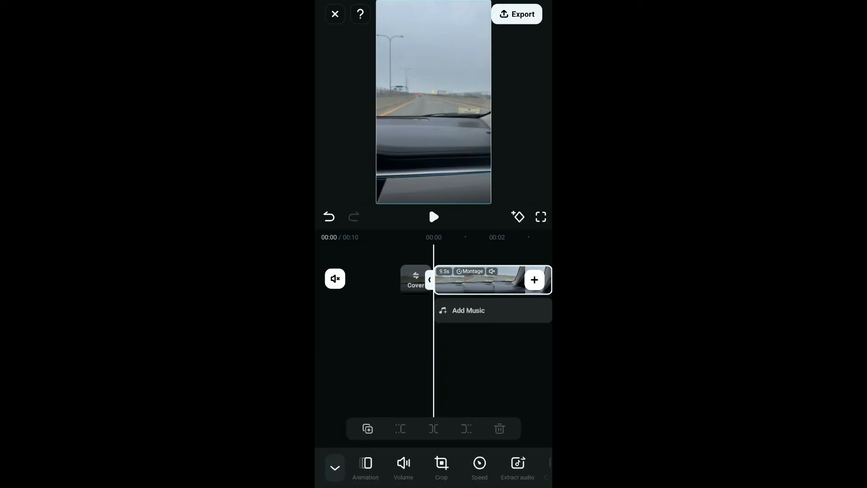